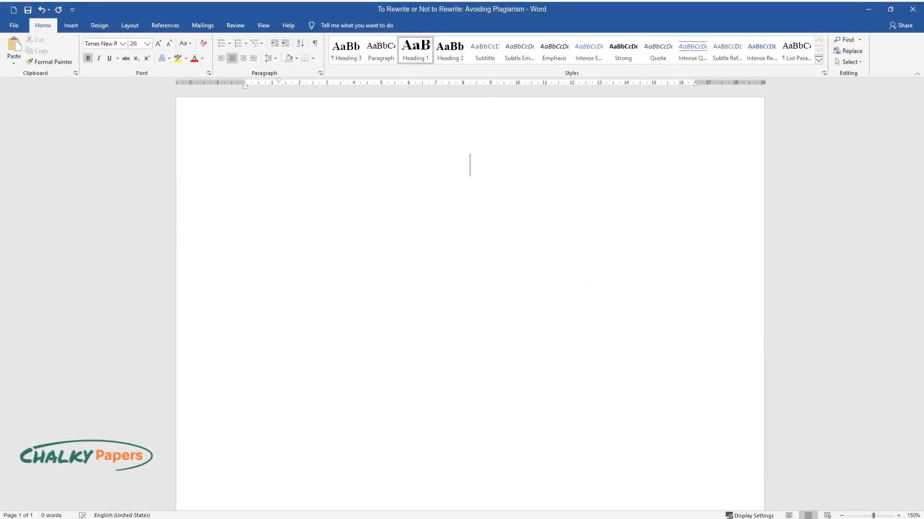
pyautogui.write('To Rewrite')
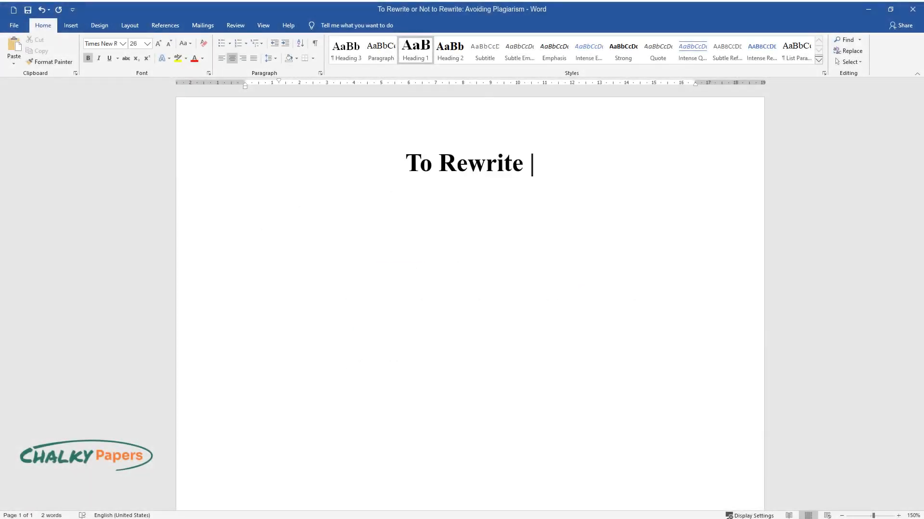
pyautogui.write('or Not to Rewrite: Avoiding Plagiarism')
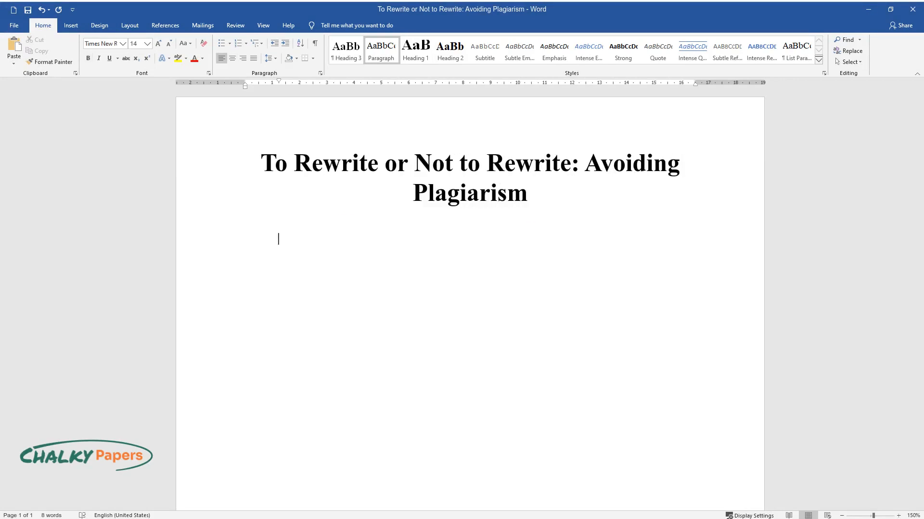
pyautogui.write('Editors of respectable journal')
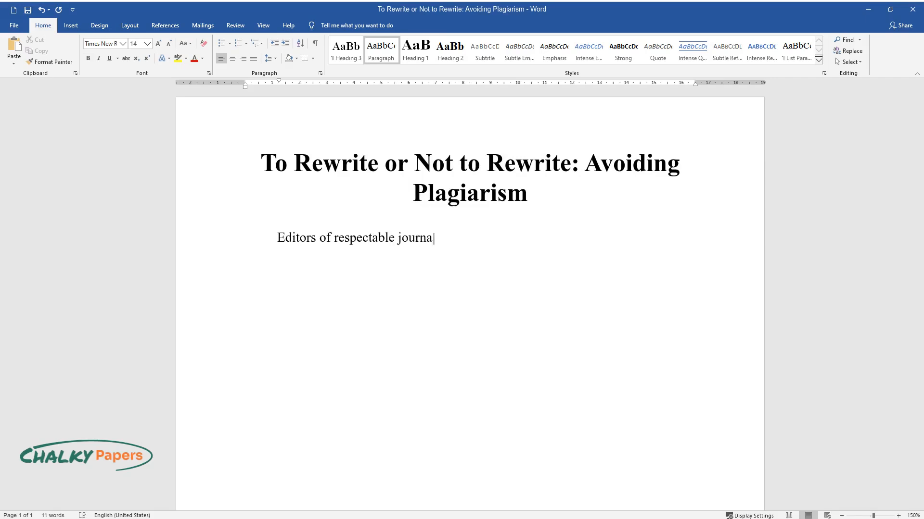
pyautogui.write('ls should be aware of plagiarism and')
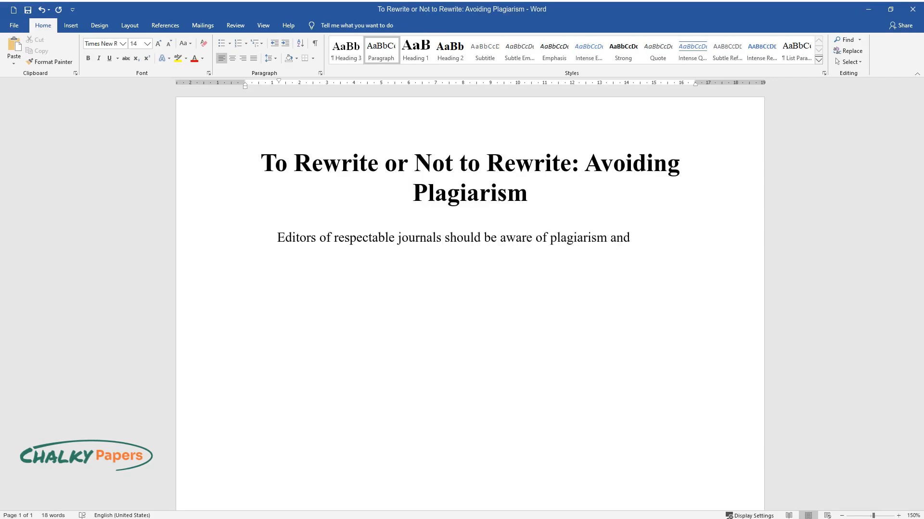
pyautogui.write('self-plagiarism issues: negligence')
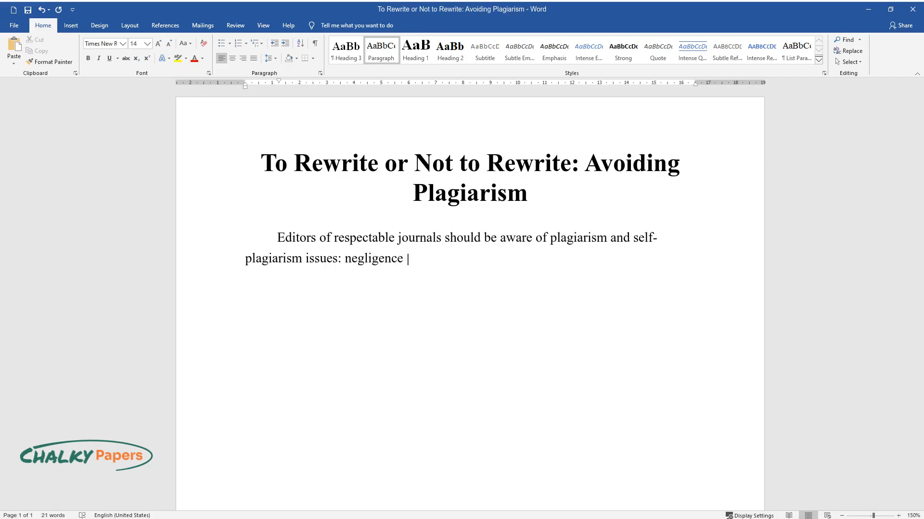
pyautogui.write('could result in lawsuits and loss o')
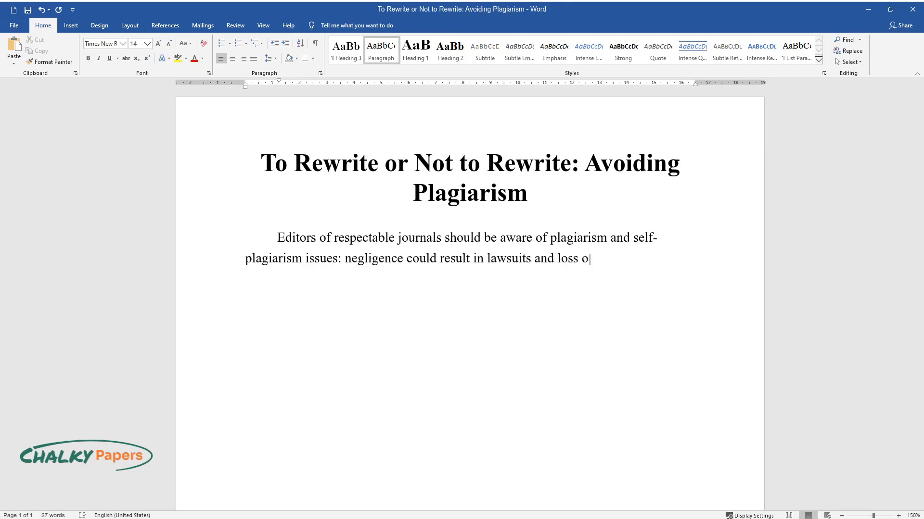
pyautogui.write('f reputation. If another publication')
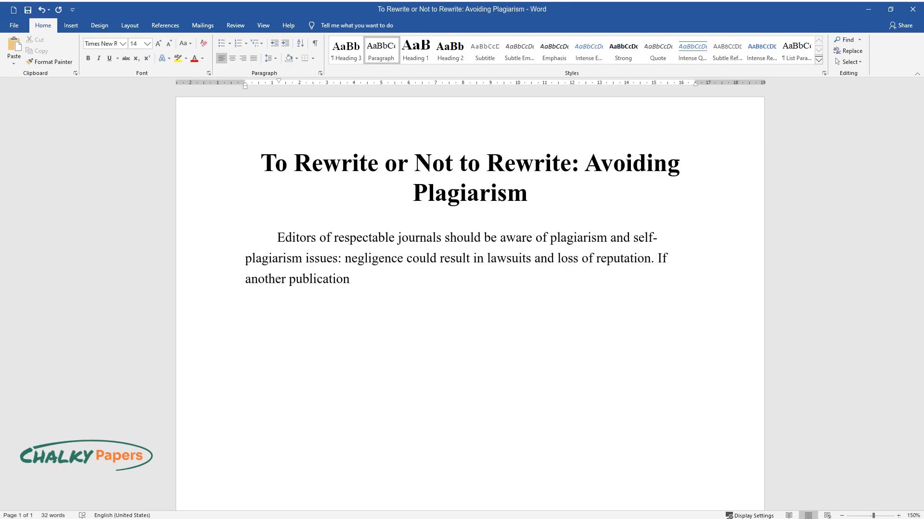
pyautogui.write("has already published the writer's")
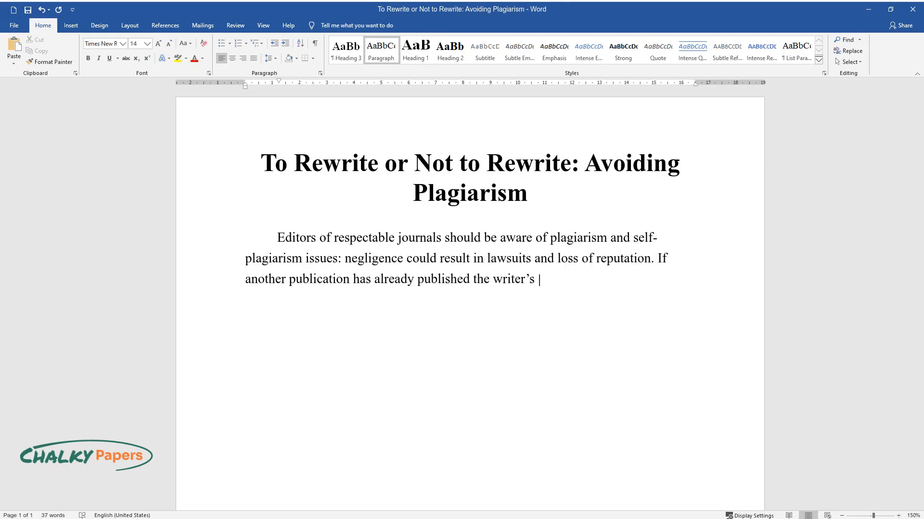
pyautogui.write('essay, it should be considered self')
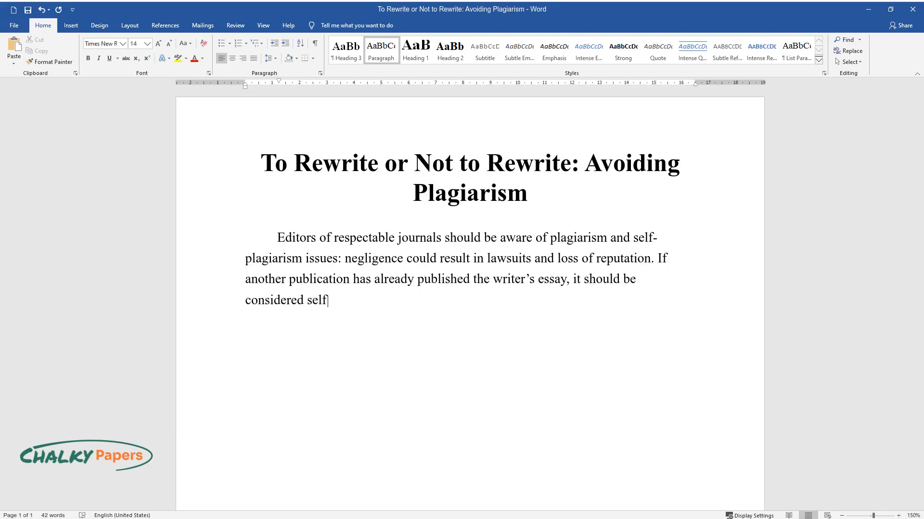
pyautogui.write('-plagiarism, and the author should b')
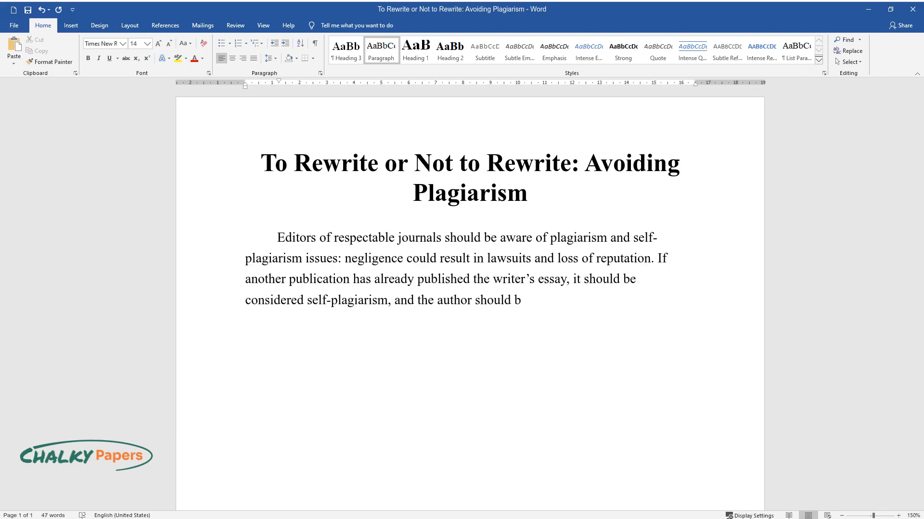
pyautogui.write('e punished with due sanctions. Write')
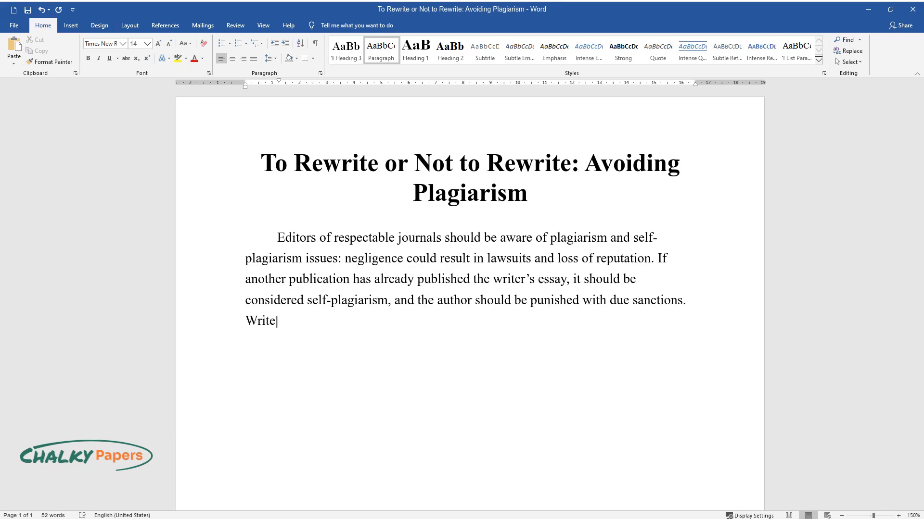
pyautogui.write('rs could lose their income and obtai')
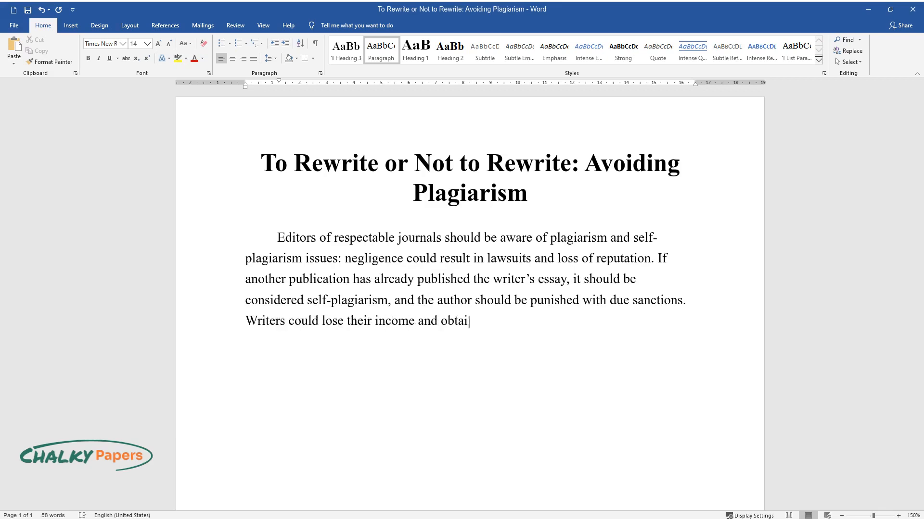
pyautogui.write('n a bad reputation. The same situat')
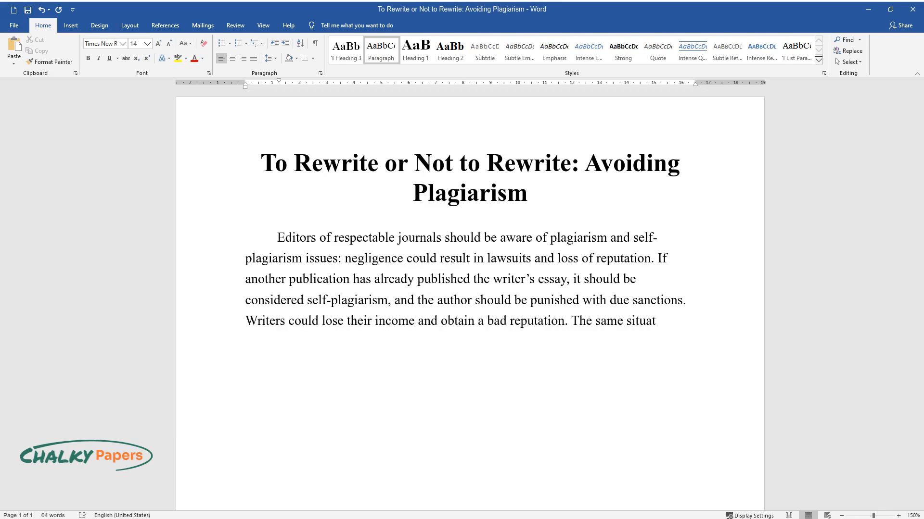
pyautogui.write('ion could happen to a student as the')
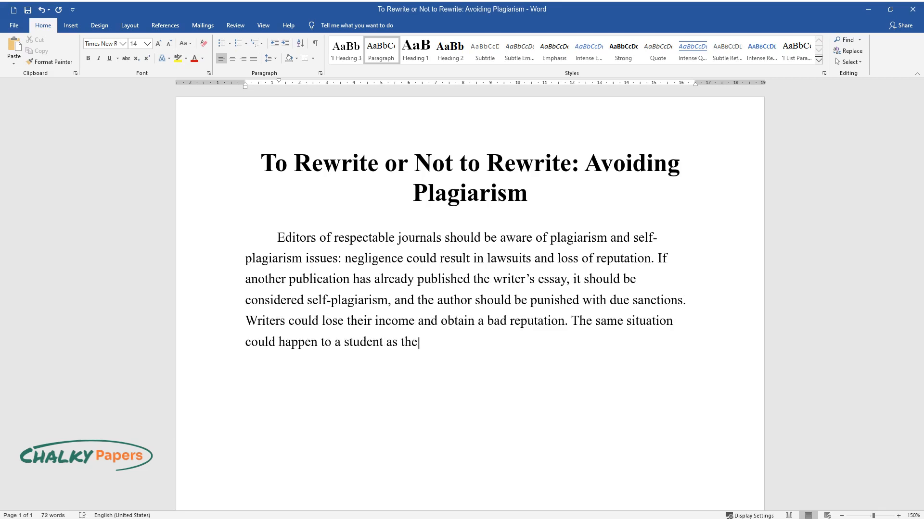
pyautogui.write('main asset of the learner is the reputation among')
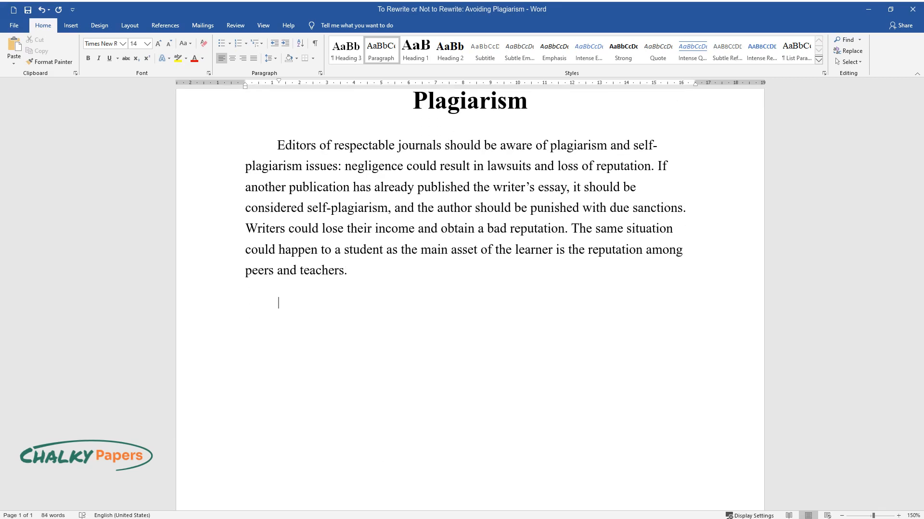
pyautogui.write('Plagiarism should be proven to provide the sanctions:')
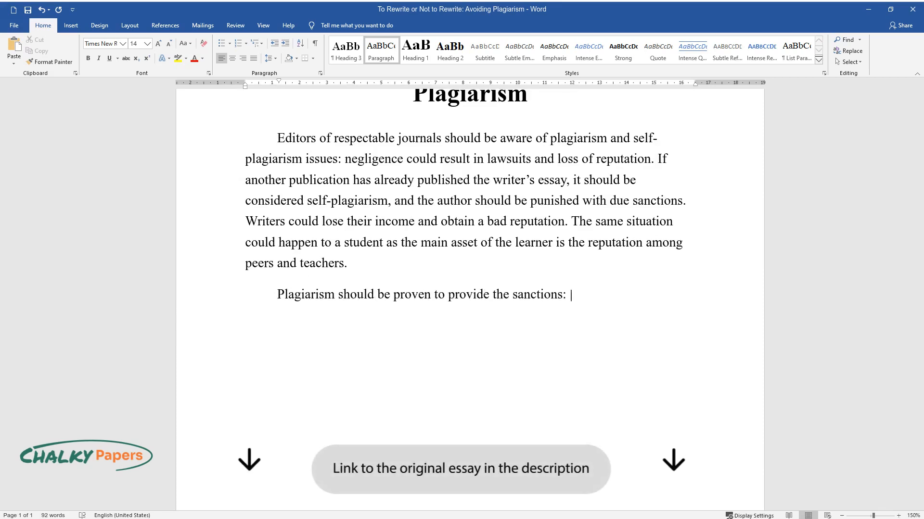
pyautogui.write('an editor should clearly state who is the responsible party, what standards and requirements were broken,')
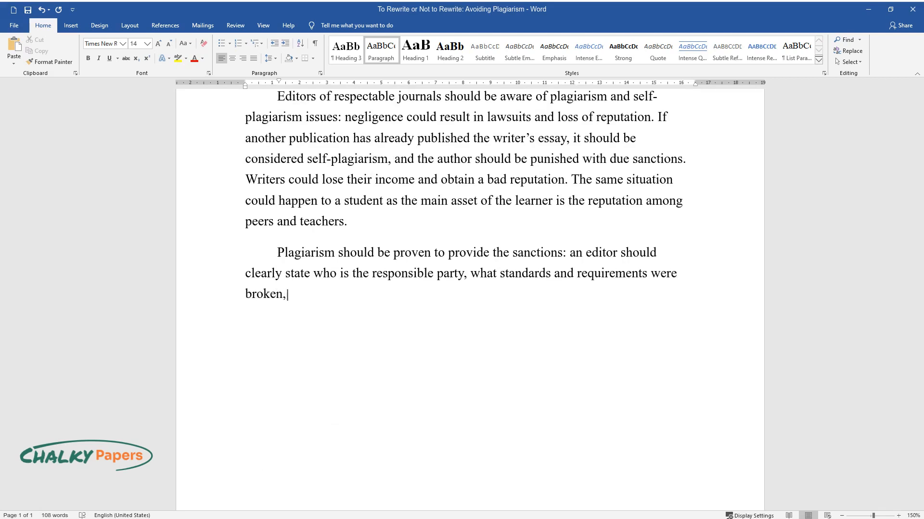
pyautogui.write('and how to judicially declare that')
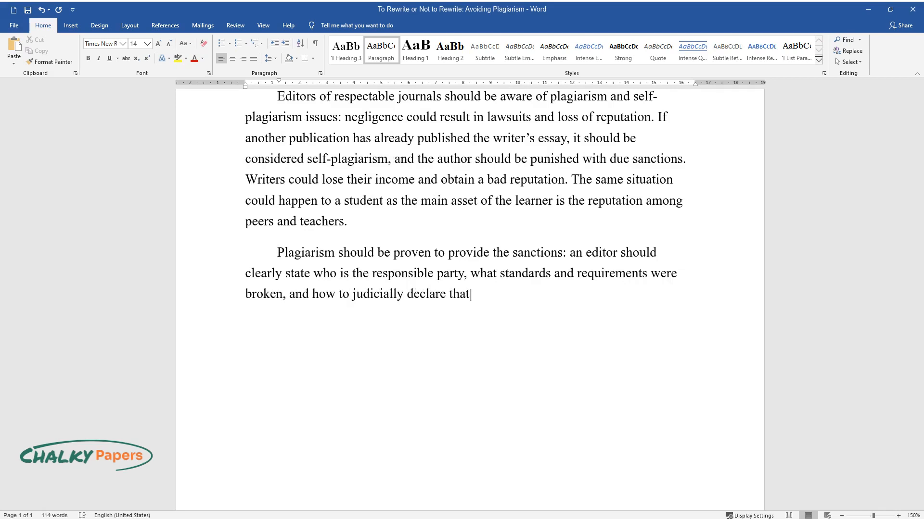
pyautogui.write('someone is a plagiarist. According')
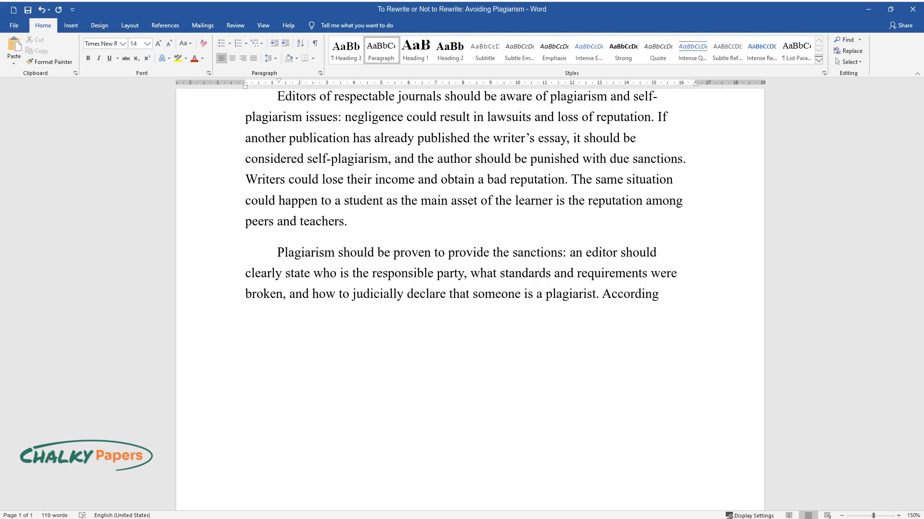
pyautogui.write('to the Fair Use Doctrine of the USA')
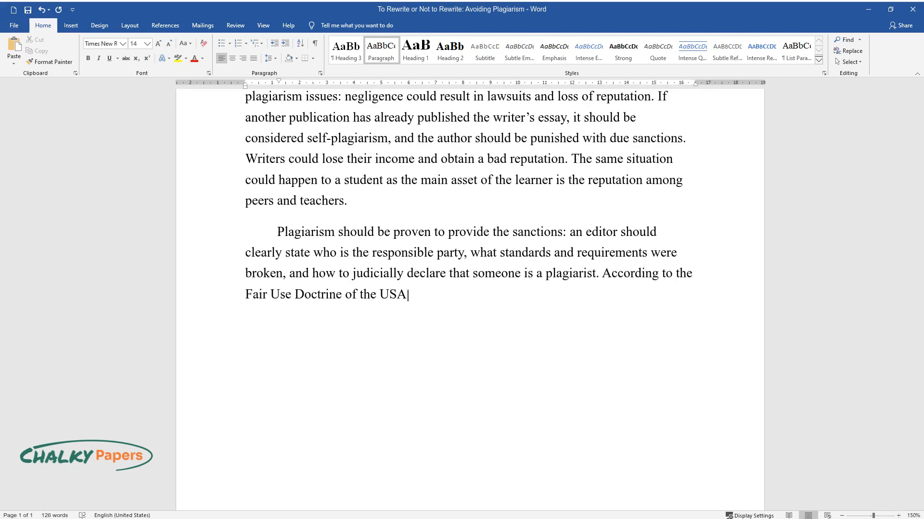
pyautogui.write(', researchers, scholars, and other')
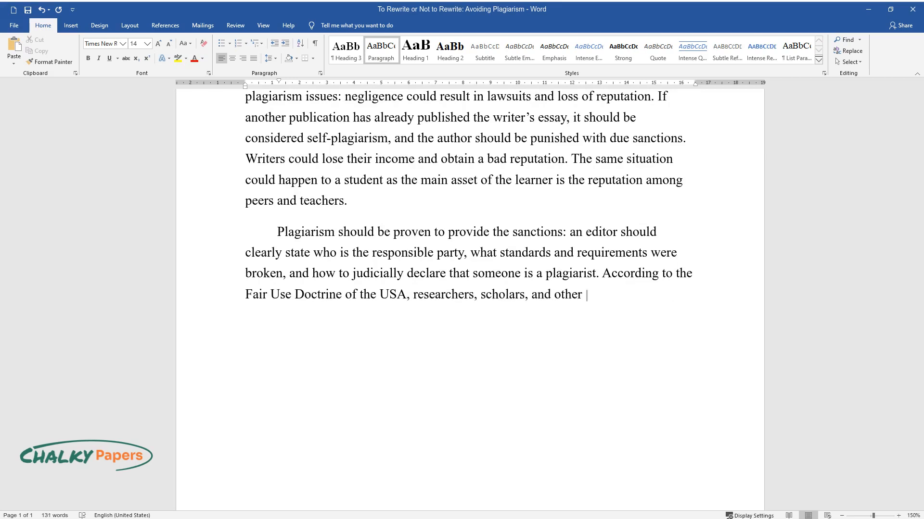
pyautogui.write('writers have the right to use copyr')
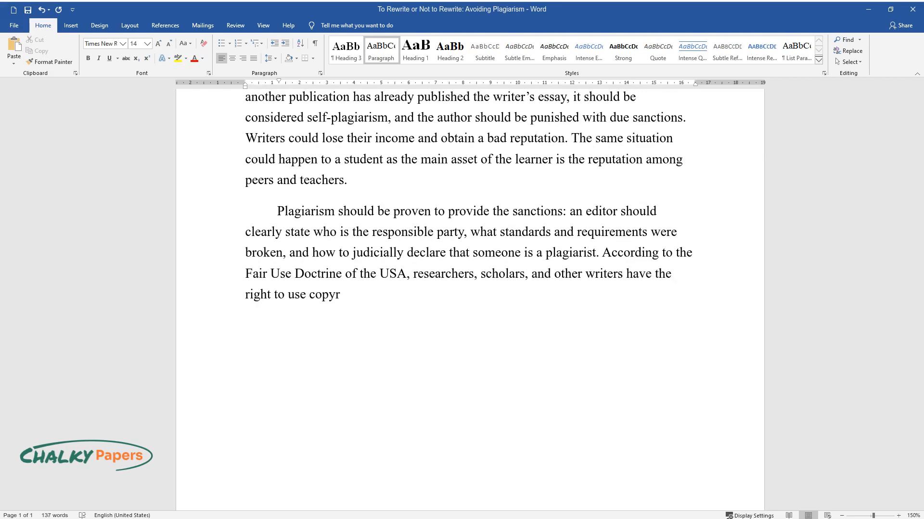
pyautogui.write('ighted works without royalty paymen')
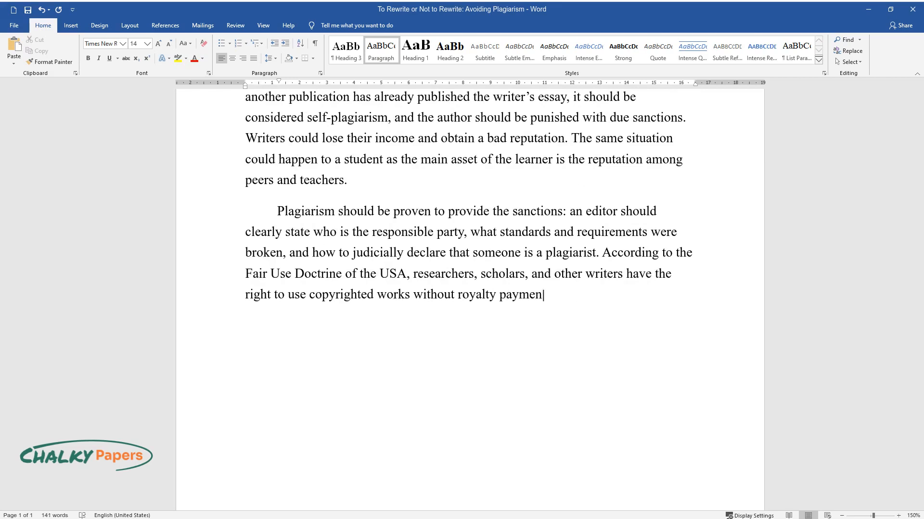
pyautogui.write('ts or without asking prior permissi')
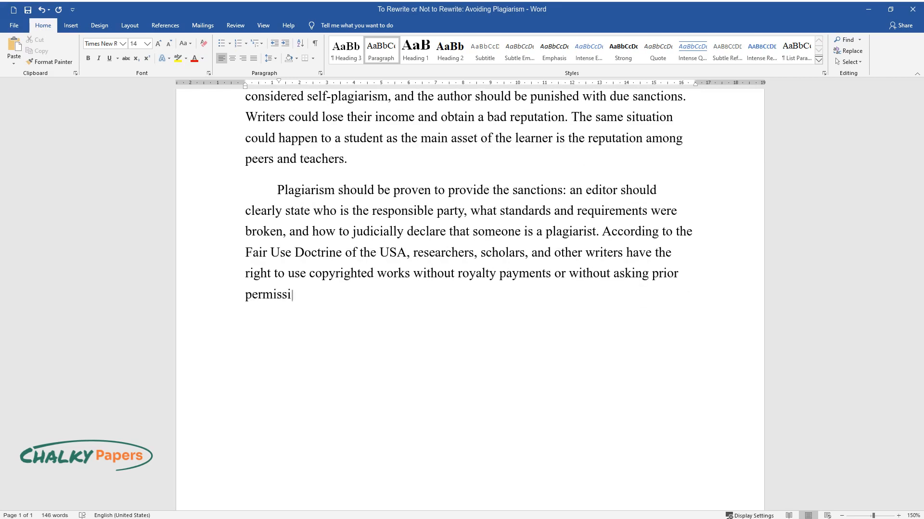
pyautogui.write('on.')
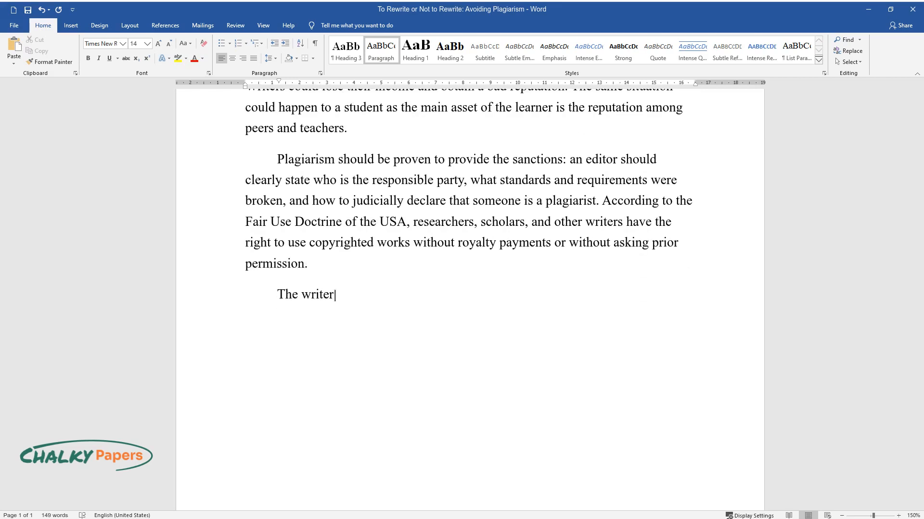
pyautogui.write('could refer to this act, but the')
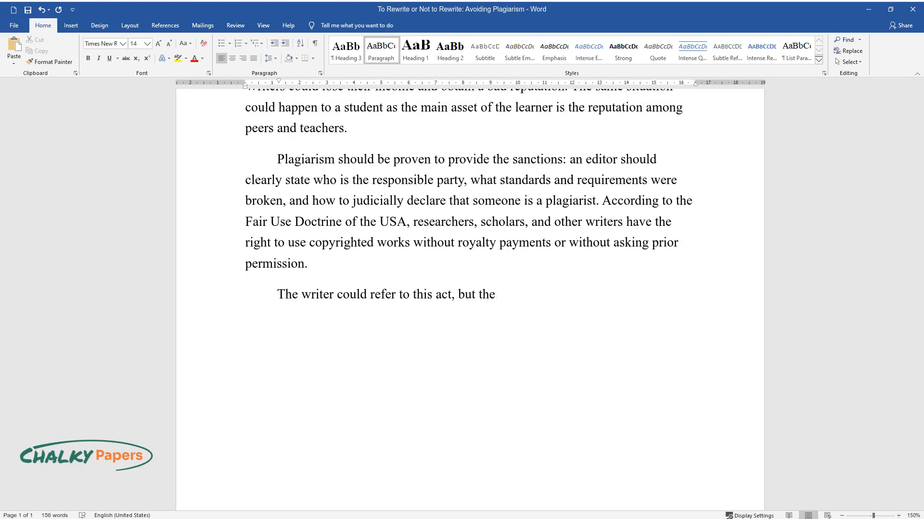
pyautogui.write('work could not be copied without a')
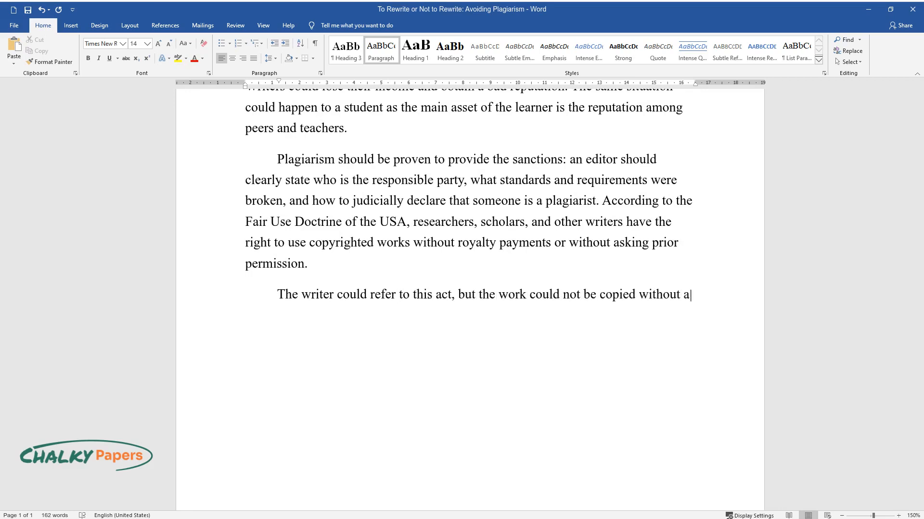
pyautogui.write('ny limits – the same rule also app')
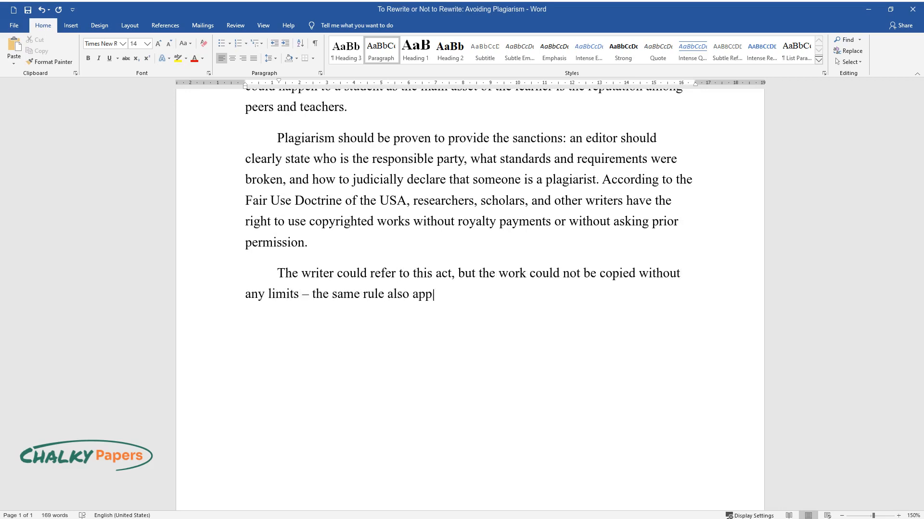
pyautogui.write('lies to self-plagiarism. Shoja provides an')
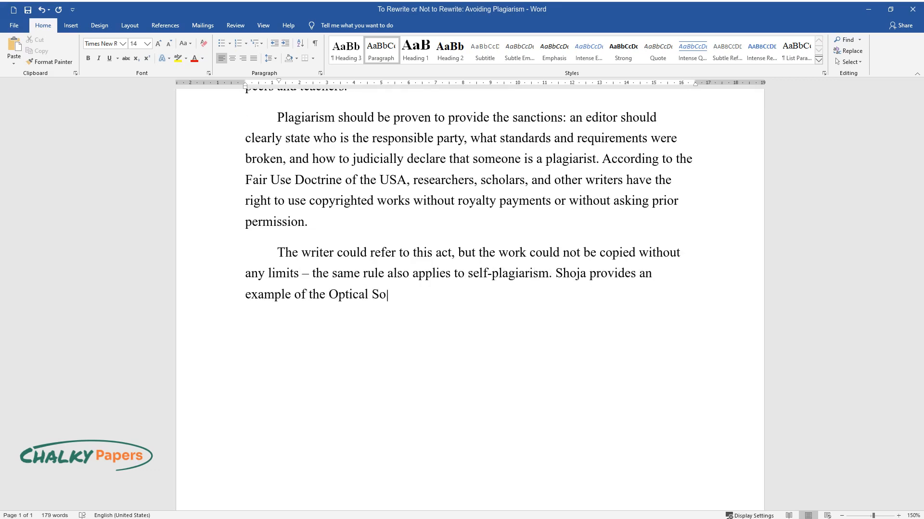
pyautogui.write('ciety of America (OSA) policy imp')
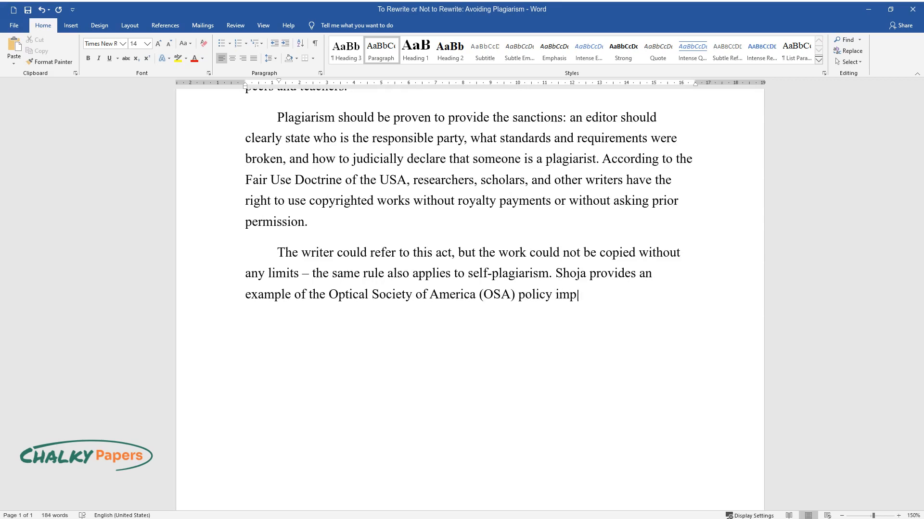
pyautogui.write('lemented to resolve plagiarism iss')
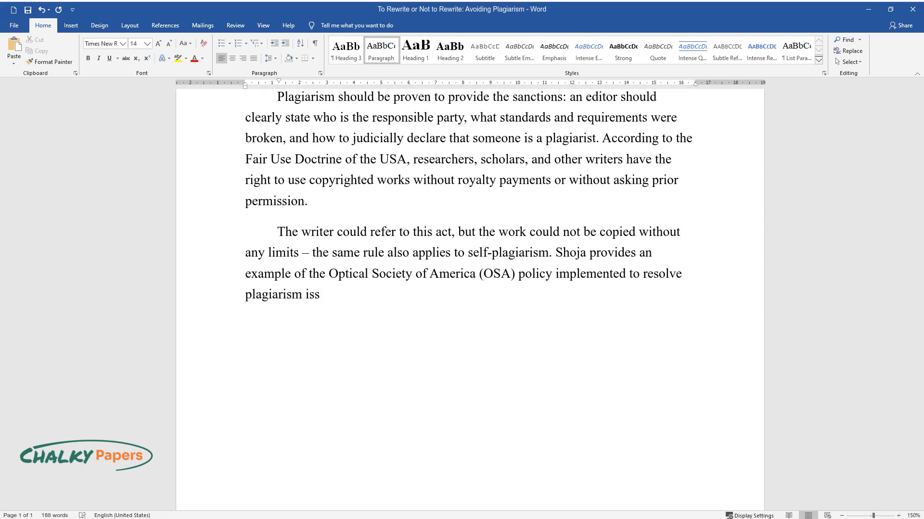
pyautogui.write('ues: an editor should conduct an i')
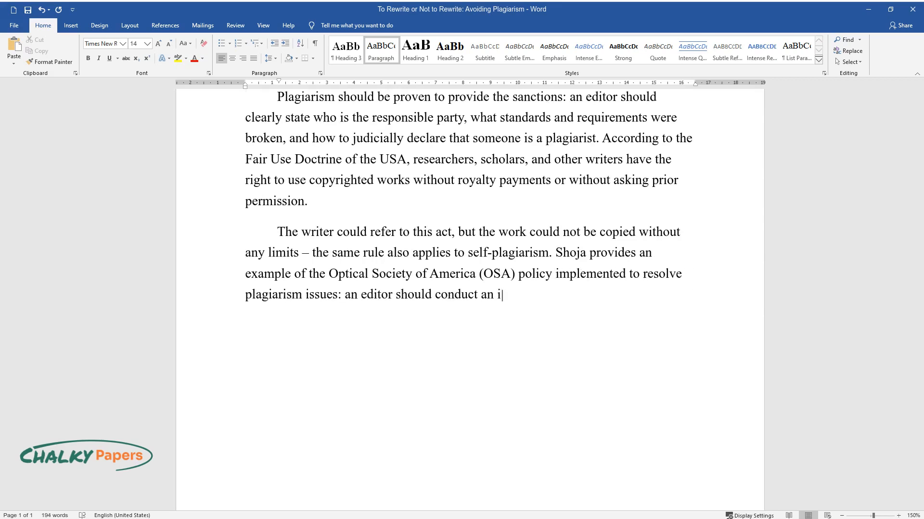
pyautogui.write('nvestigation and request the write')
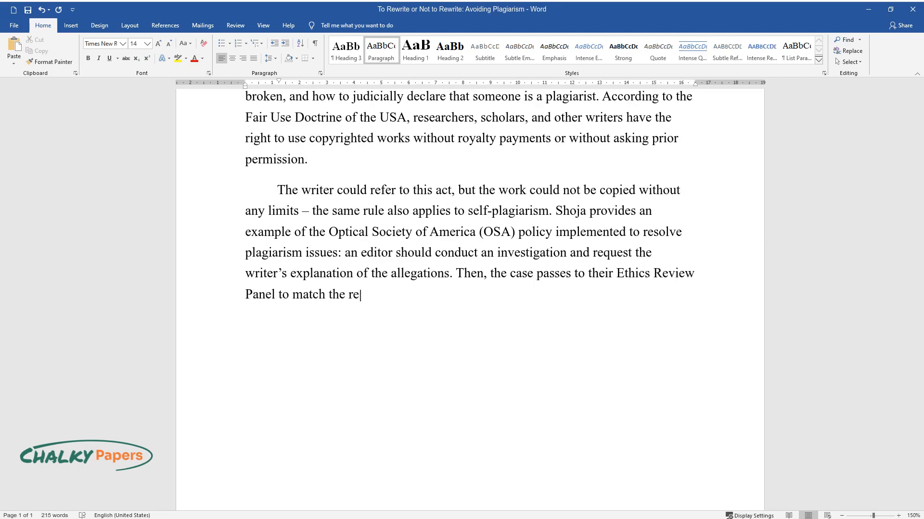
pyautogui.write('sults with the standardized guidelines. Compared to')
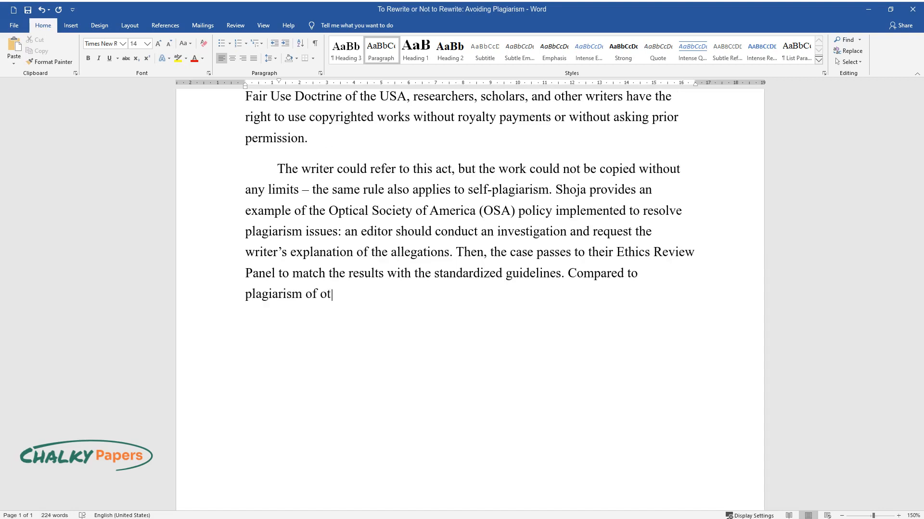
pyautogui.write("her writers' works, self-plagiarism is supposed to be a less seriou")
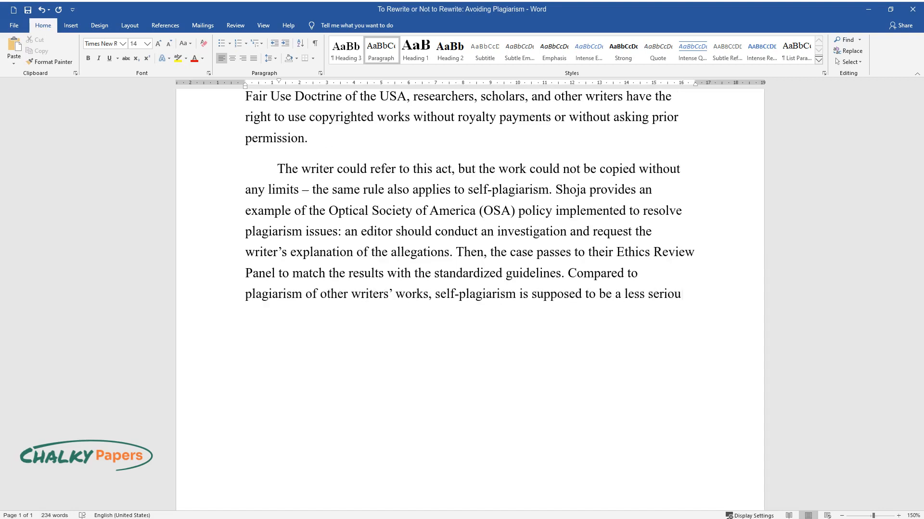
pyautogui.write('offense, so I think that the law')
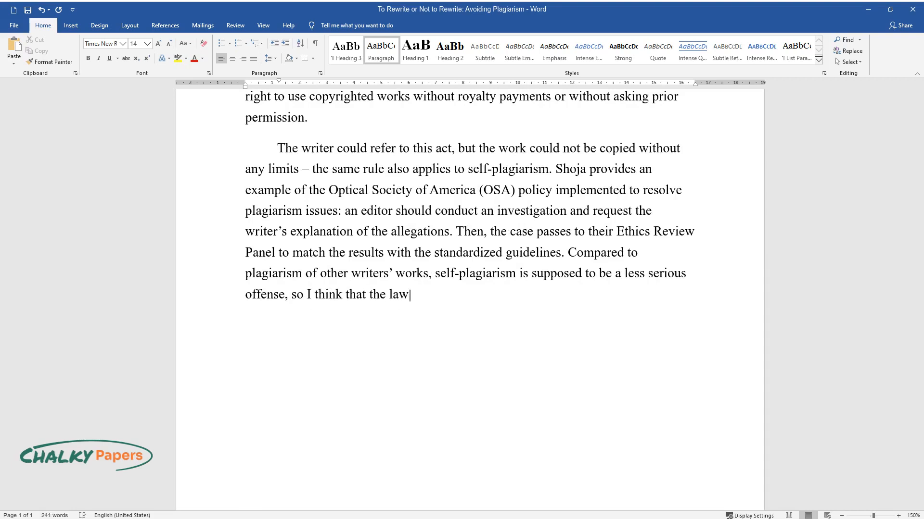
pyautogui.write('suit will be an excessive measure.')
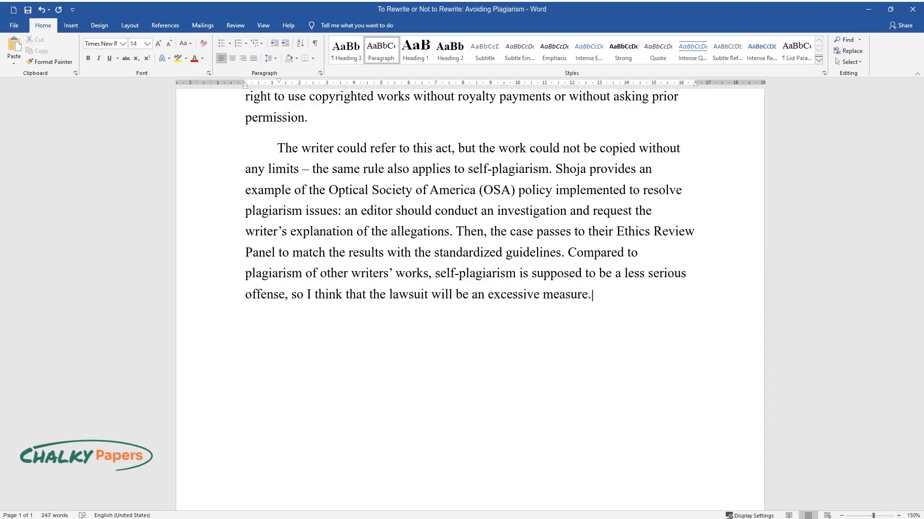
pyautogui.write('However, if publishers could prov')
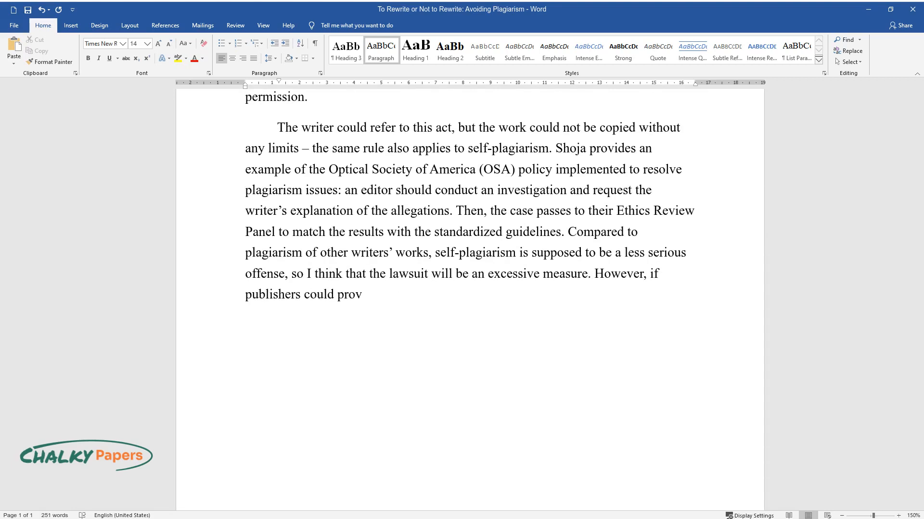
pyautogui.write('e that the case was the reason for serious financial losses, the')
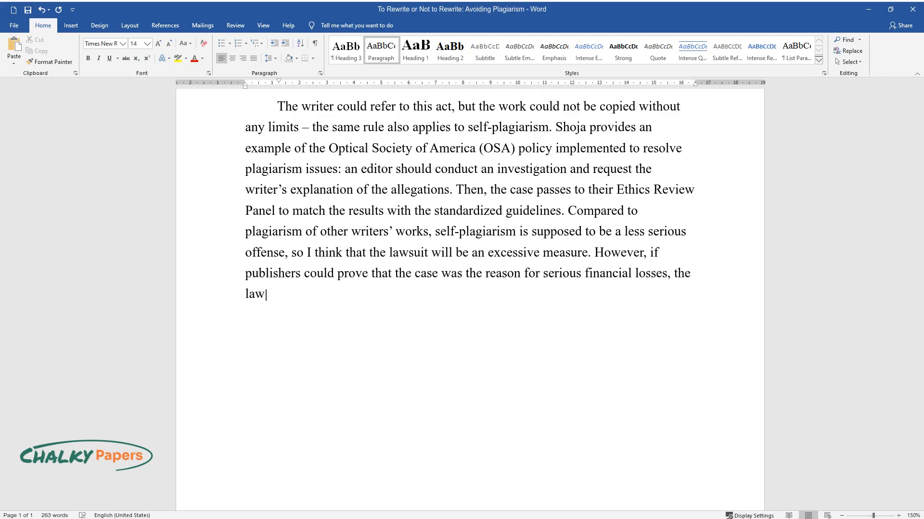
pyautogui.write('suit may be applicable.')
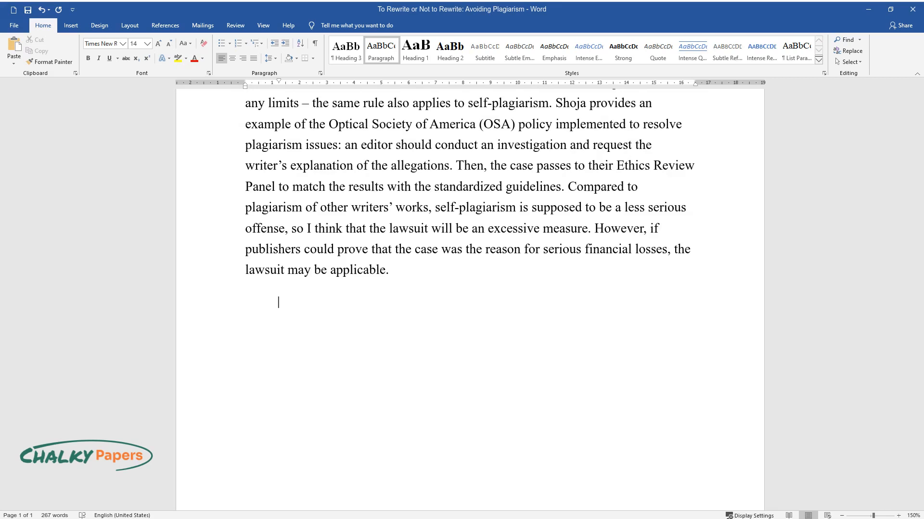
pyautogui.write('The stated cause o')
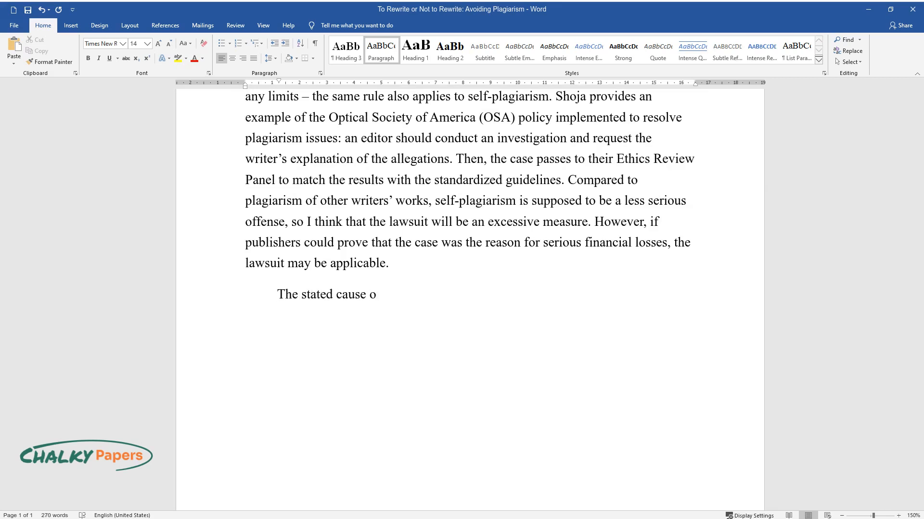
pyautogui.write('f self-plagiarism could tarnish the')
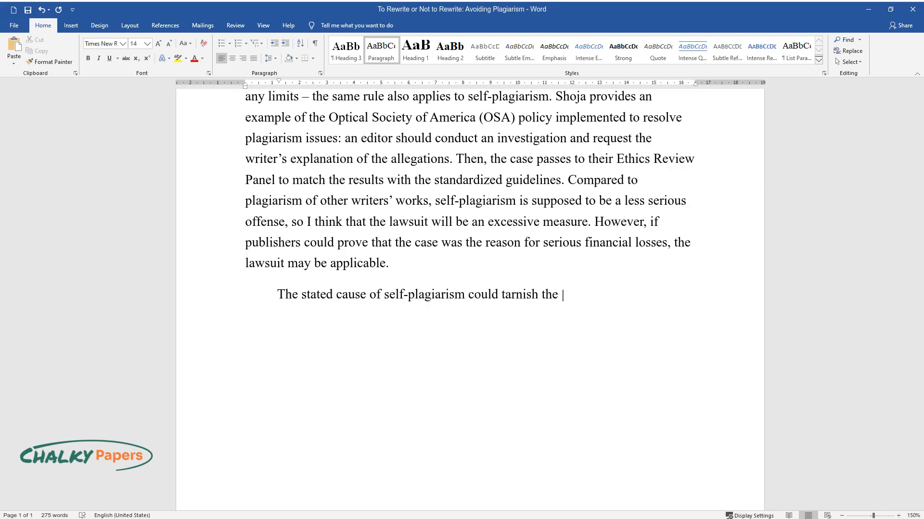
pyautogui.write("writer's reputation, especially if t")
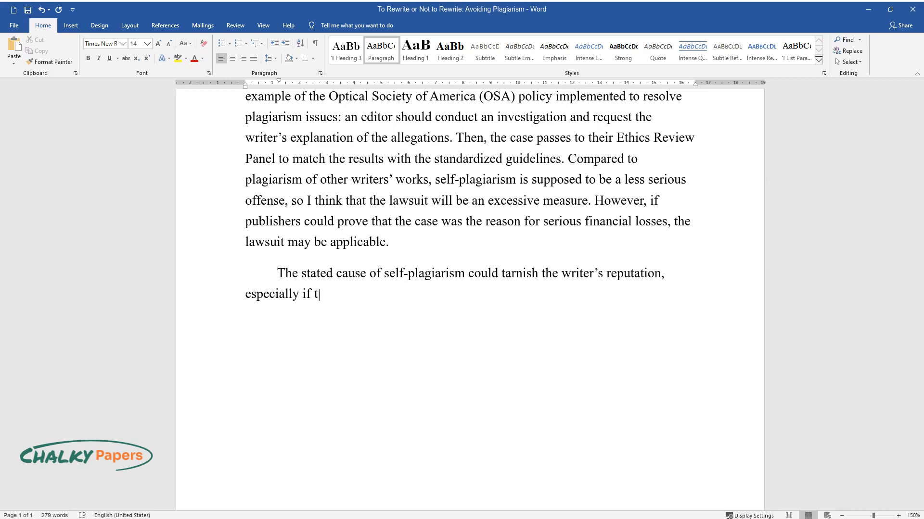
pyautogui.write('hey were included in a blacklist of')
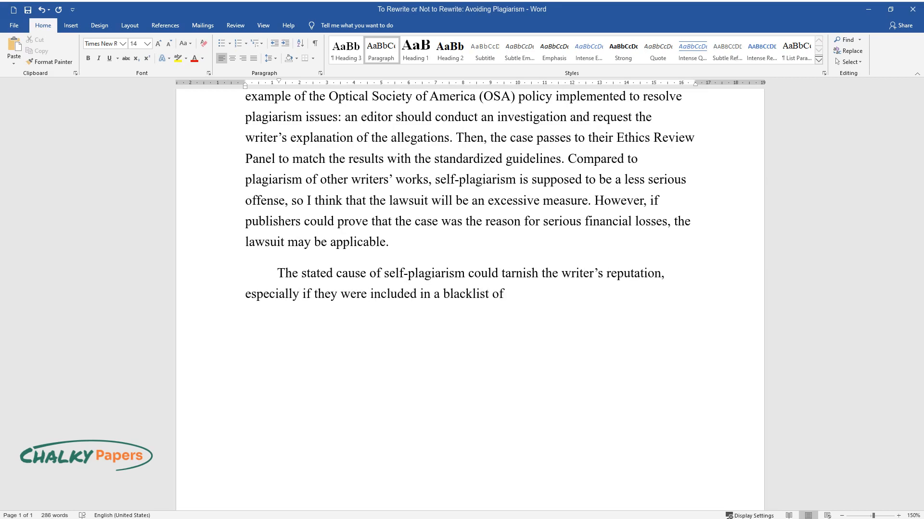
pyautogui.write('offenders shared in the community o')
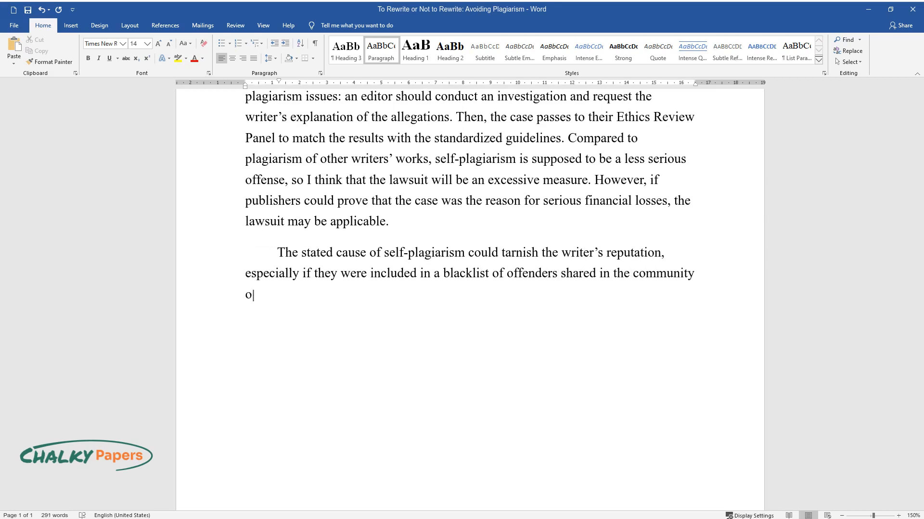
pyautogui.write('f publishers. Consequently, that wri')
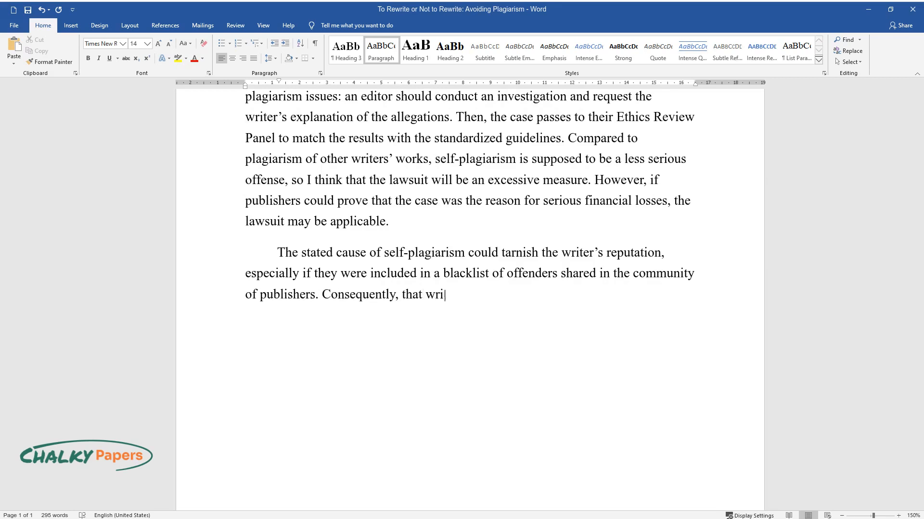
pyautogui.write("ter's works will not be accepted in the future.")
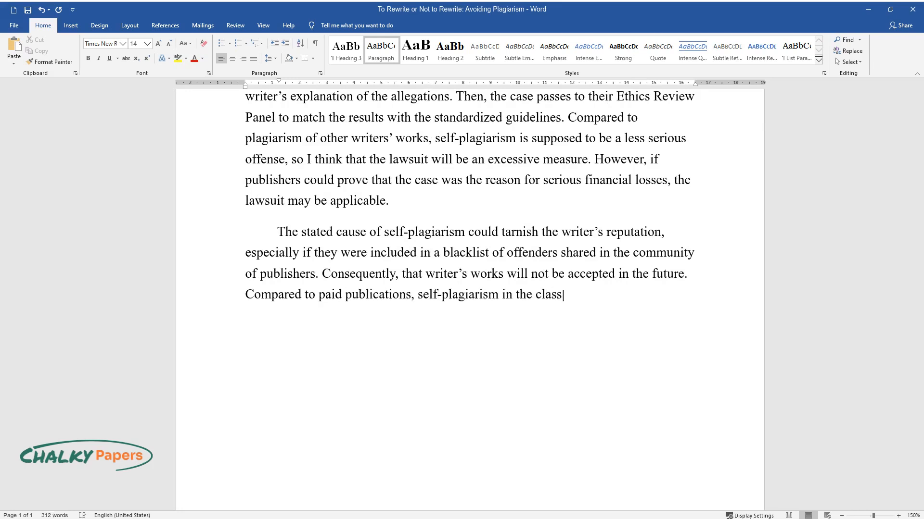
pyautogui.write('is minor misconduct – deliberate s')
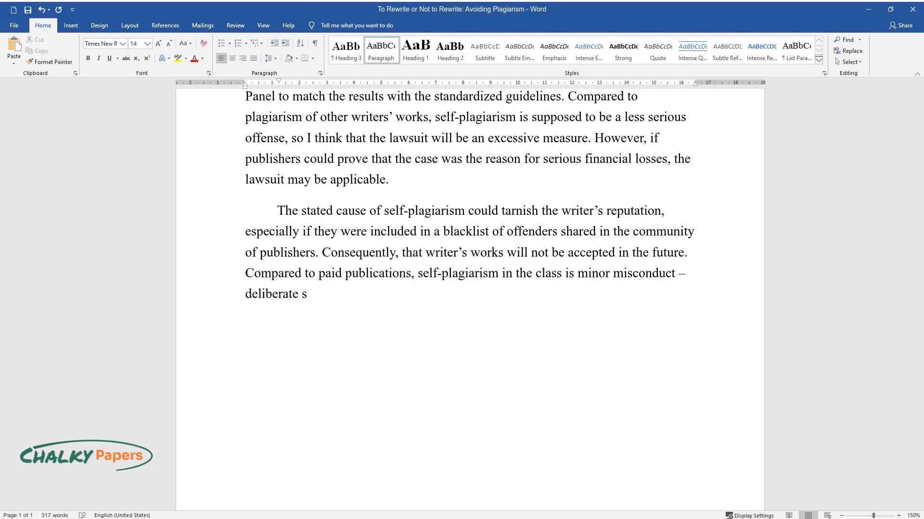
pyautogui.write('ubmission of earlier assignments ins')
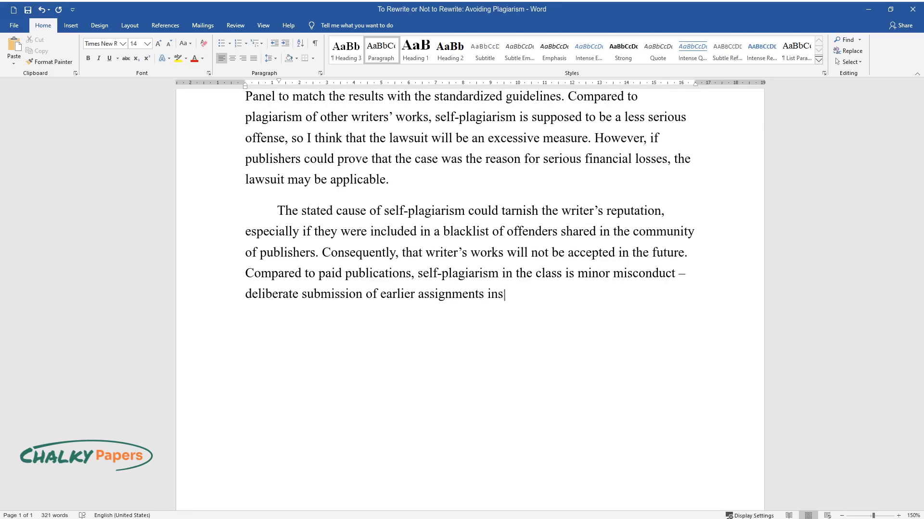
pyautogui.write('tead of the new ones without checking with their instructors or proper r')
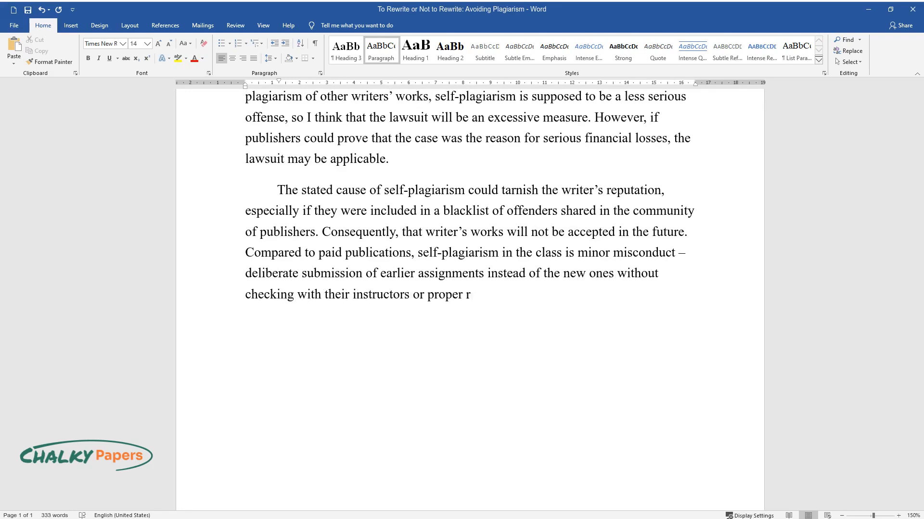
pyautogui.write('evision. It is also cheating and should be punished d')
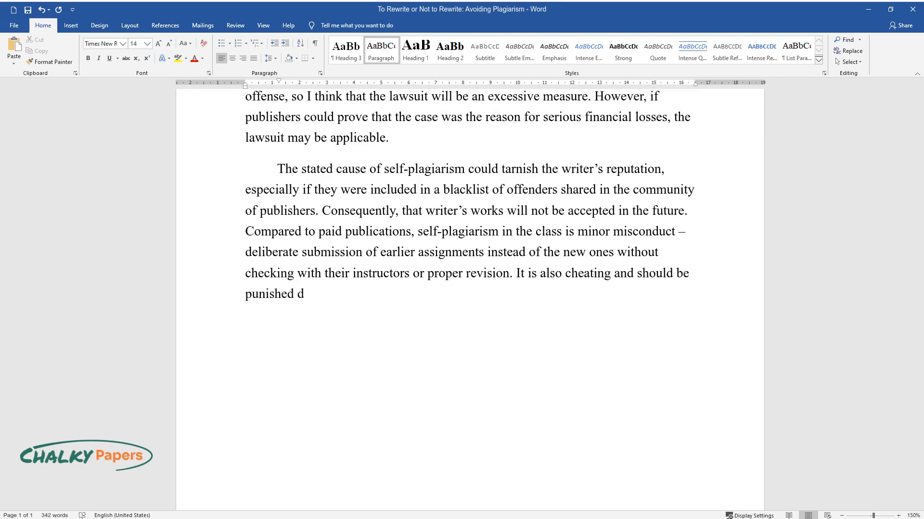
pyautogui.write('ue to the practice established in the school or university. Still, the mos')
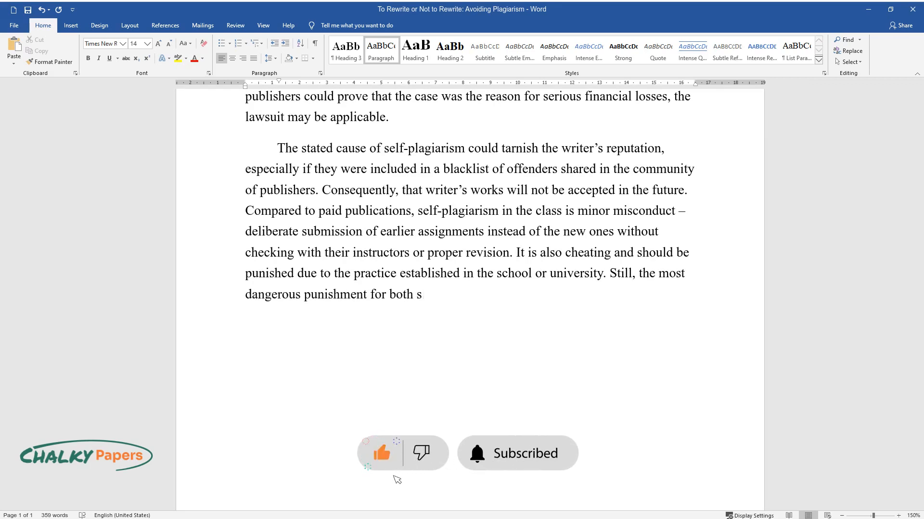
pyautogui.write('tudents and writers is reputational')
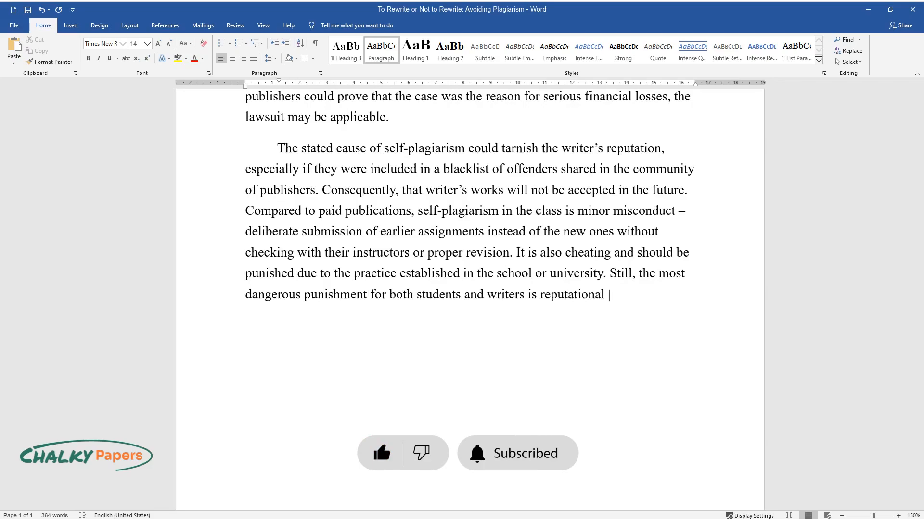
pyautogui.write('penalties.')
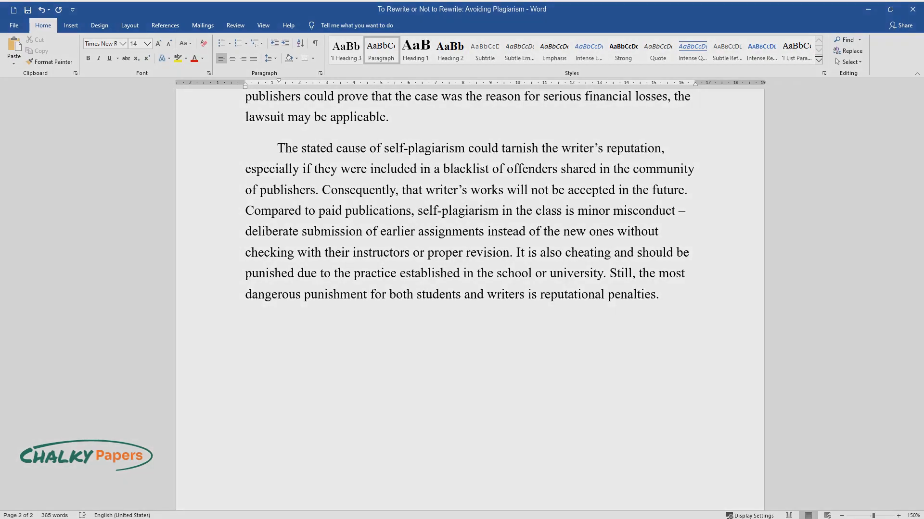